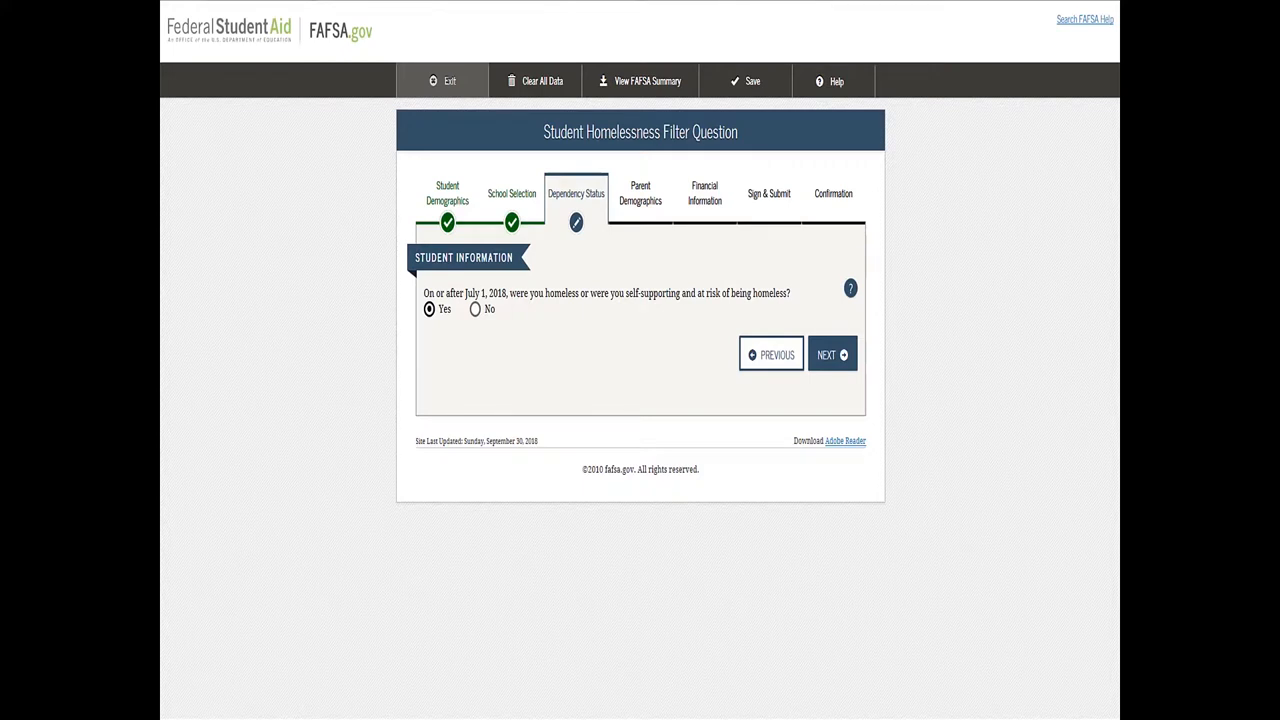
Answer Yes to the homelessness filter question and continue to the detailed homelessness questions
{"action": "left_click", "coordinate": [832, 354]}
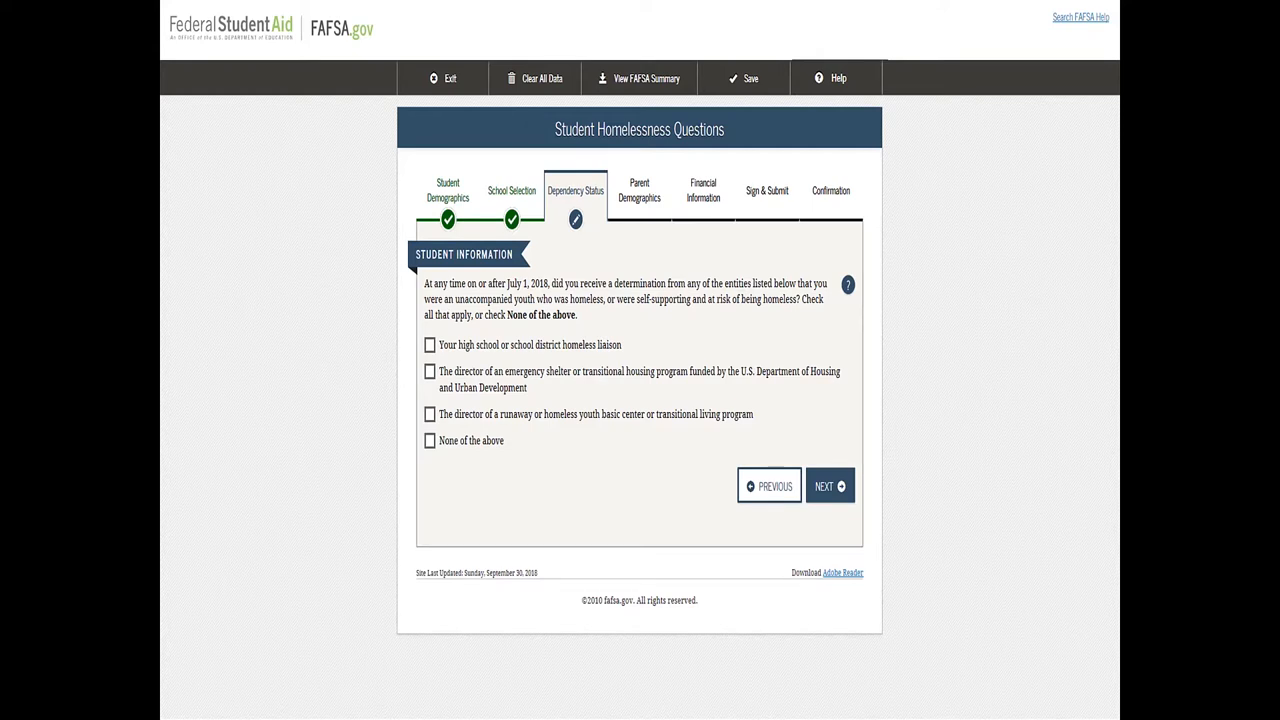
Check 'None of the above' for the homelessness determinations and continue to the Homeless or at Risk page
{"action": "left_click", "coordinate": [430, 442]}
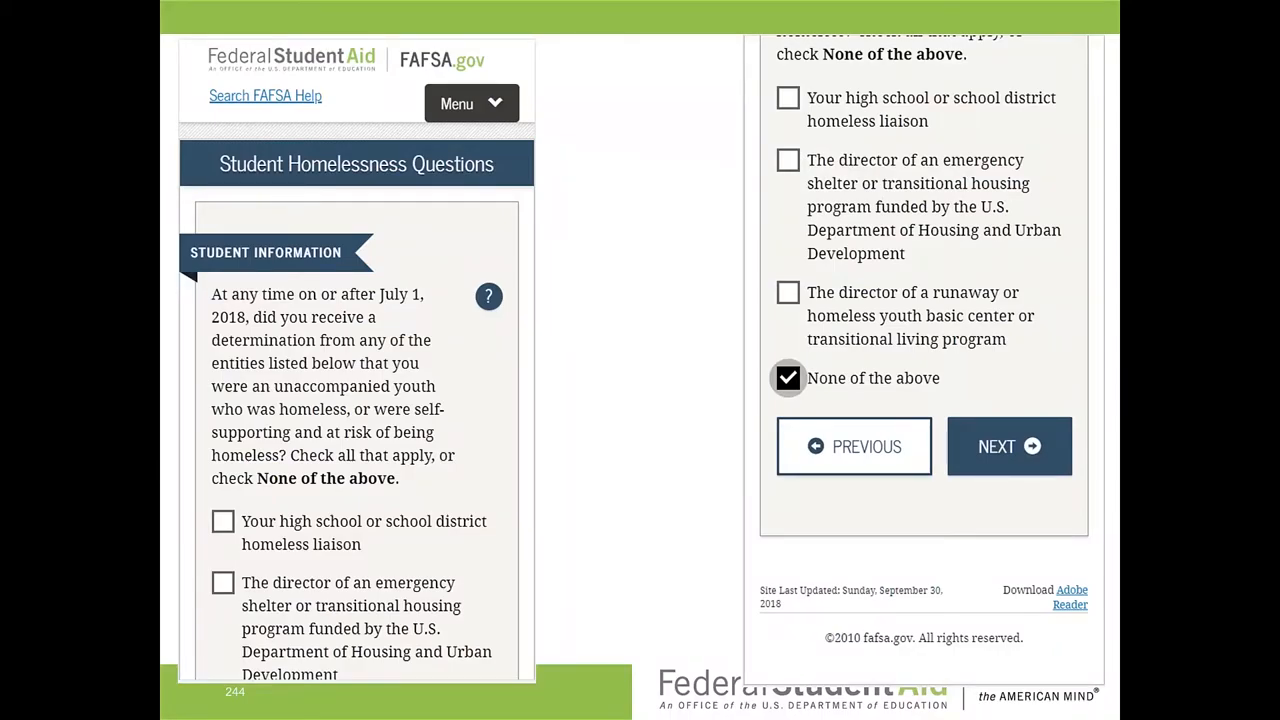
{"action": "left_click", "coordinate": [1008, 446]}
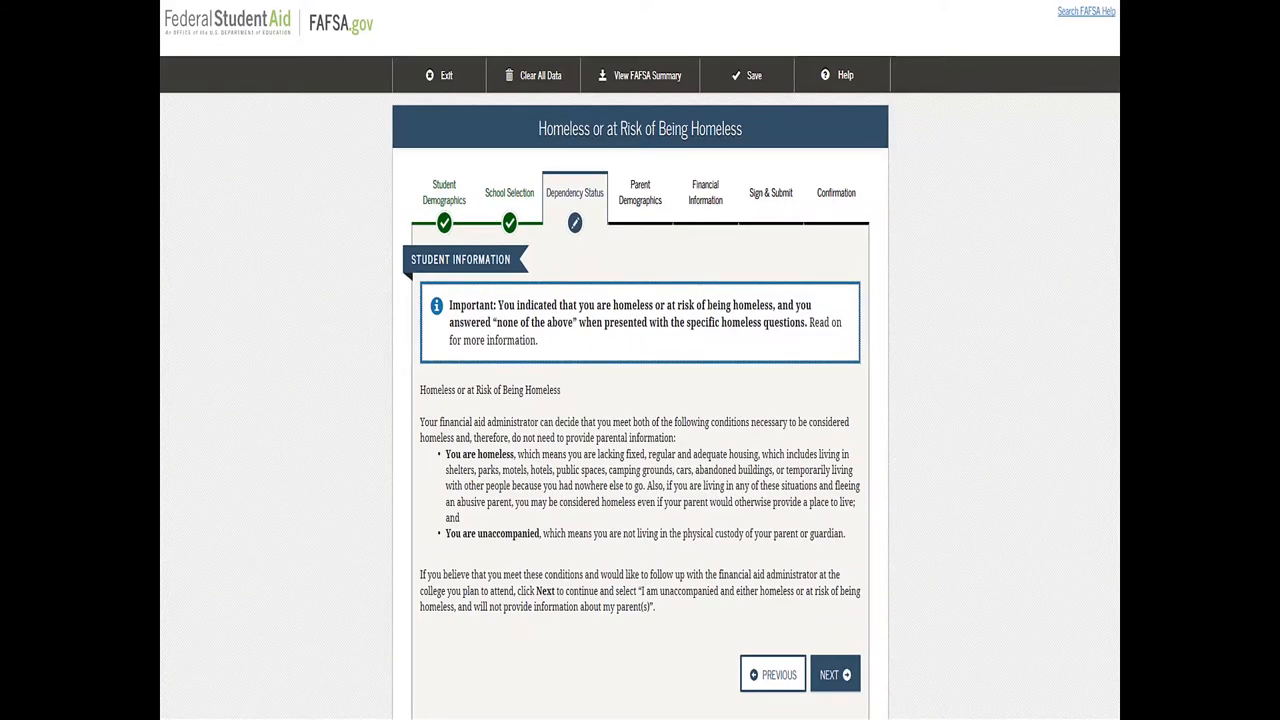